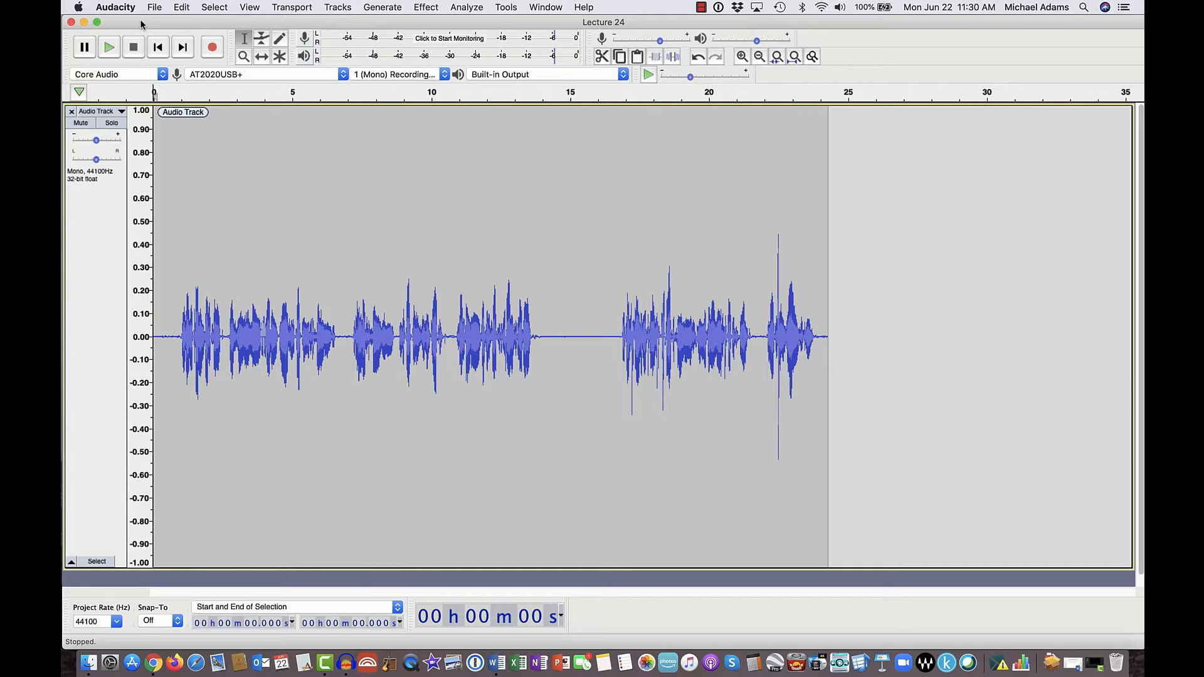
# Step: Play and pause the lecture recording to listen for the background noise
pyautogui.press('space')
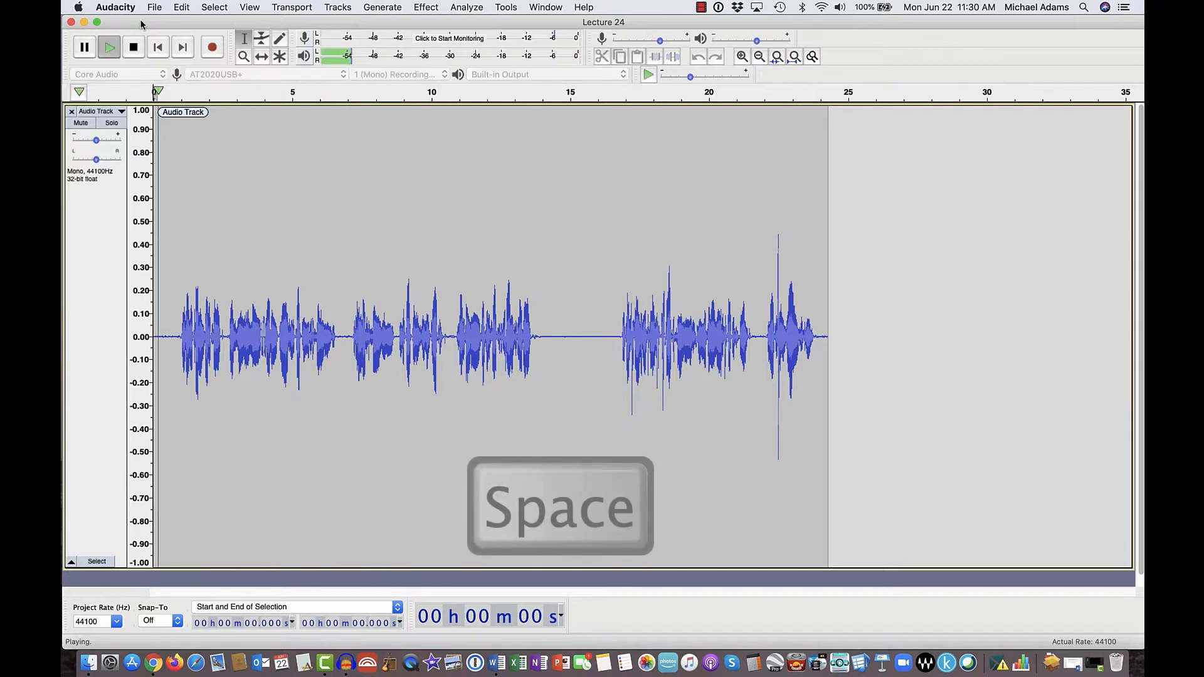
pyautogui.press('space')
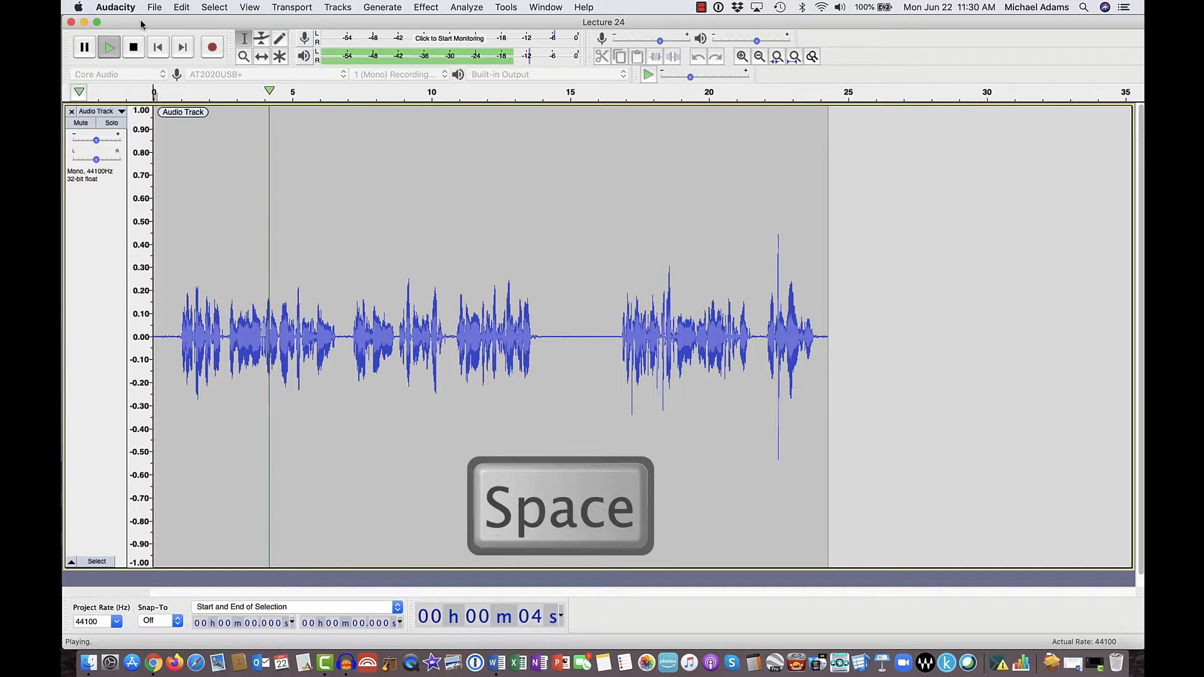
pyautogui.press('space')
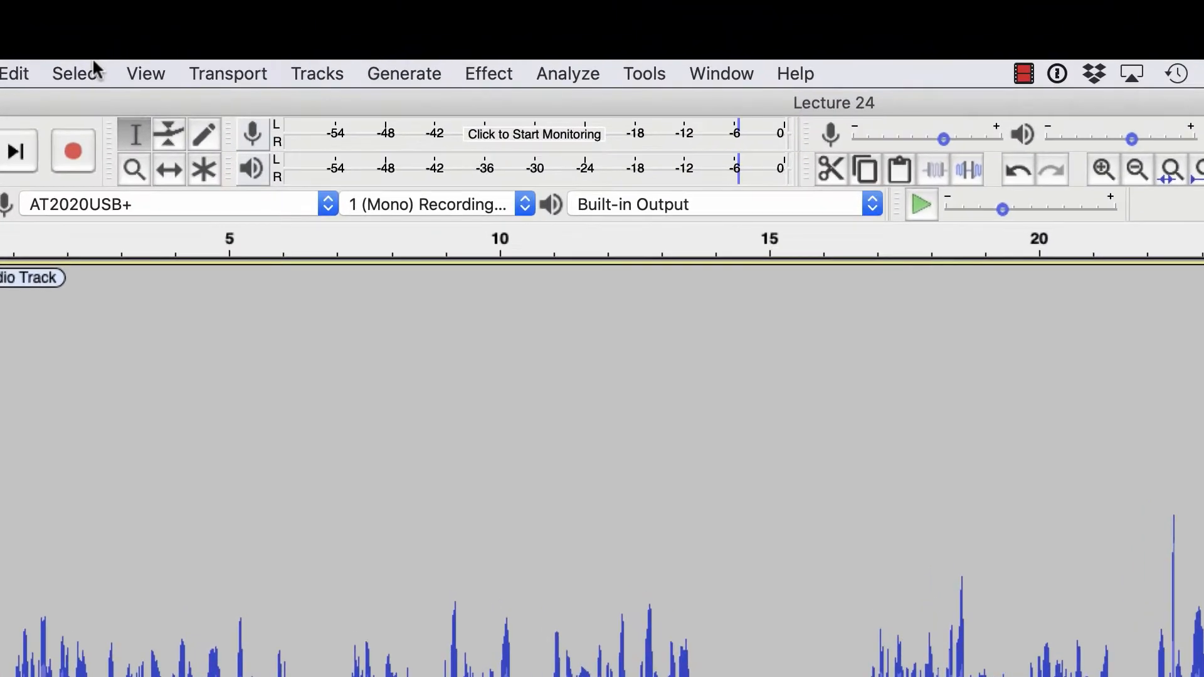
# Step: Dismiss the no-selection Noise Reduction warning and select the quiet gap between speech bursts
pyautogui.click(488, 72)
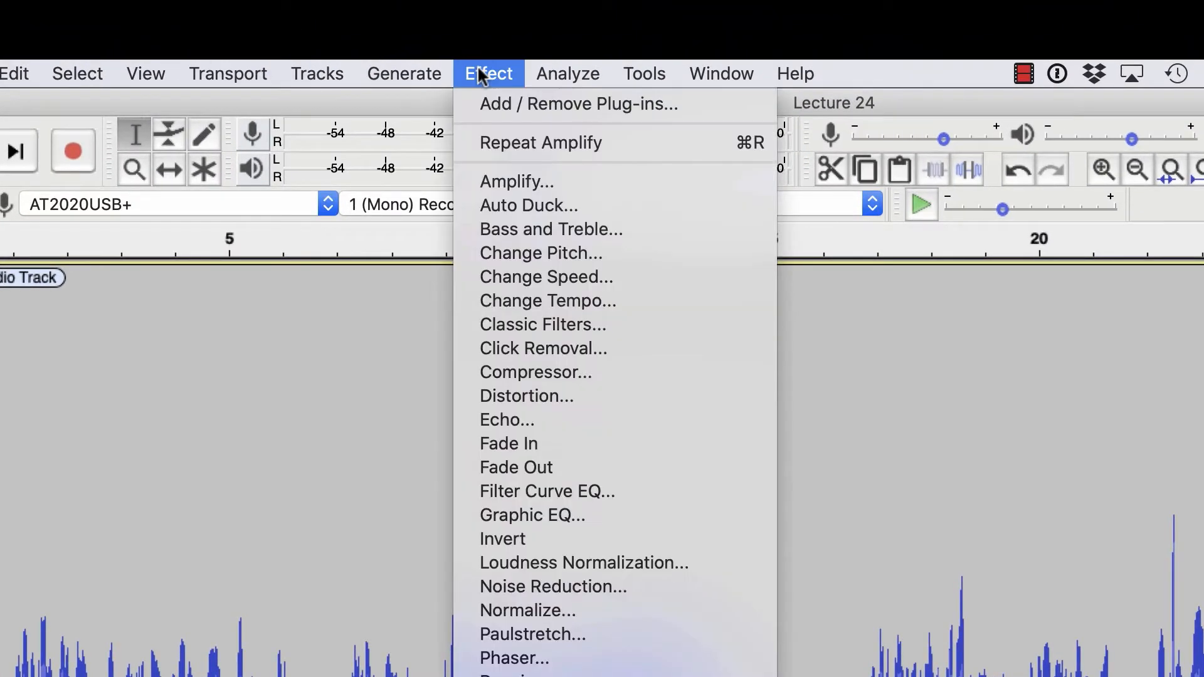
pyautogui.moveTo(530, 300)
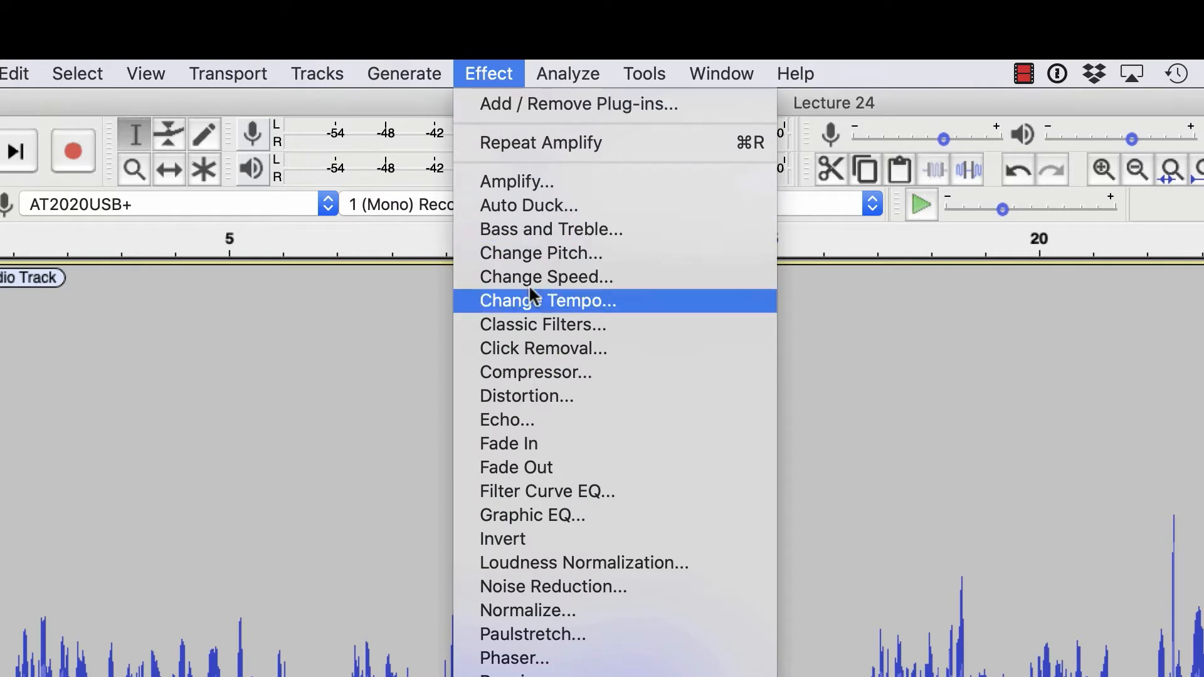
pyautogui.moveTo(584, 587)
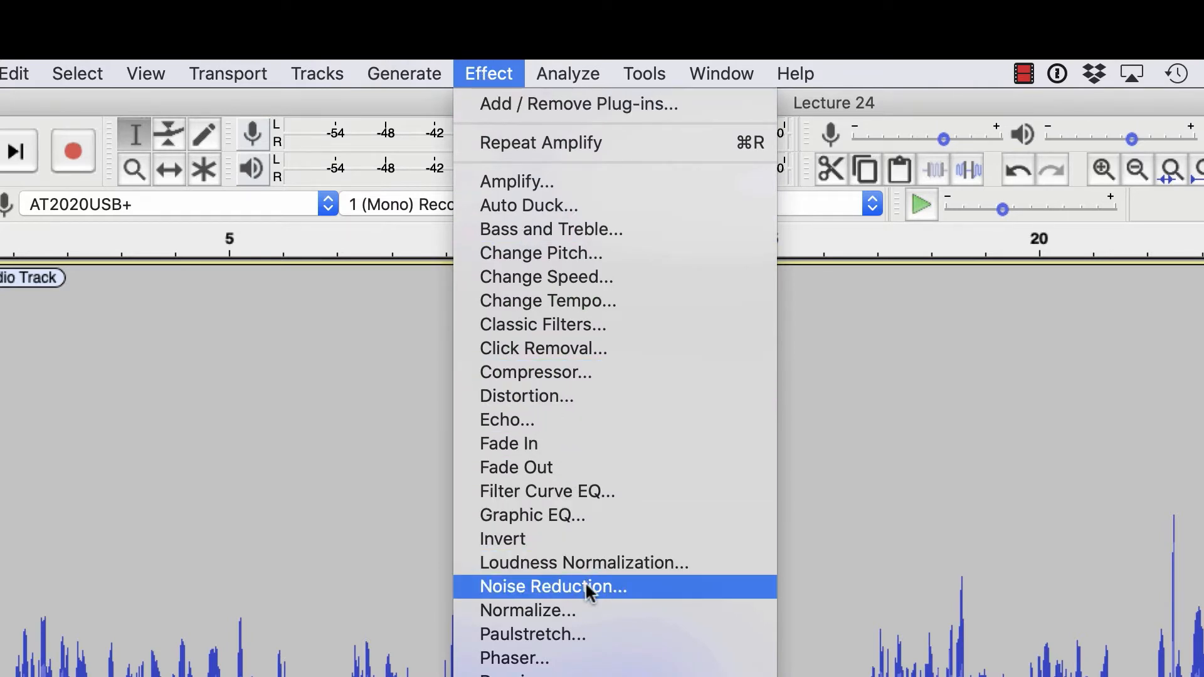
pyautogui.click(552, 587)
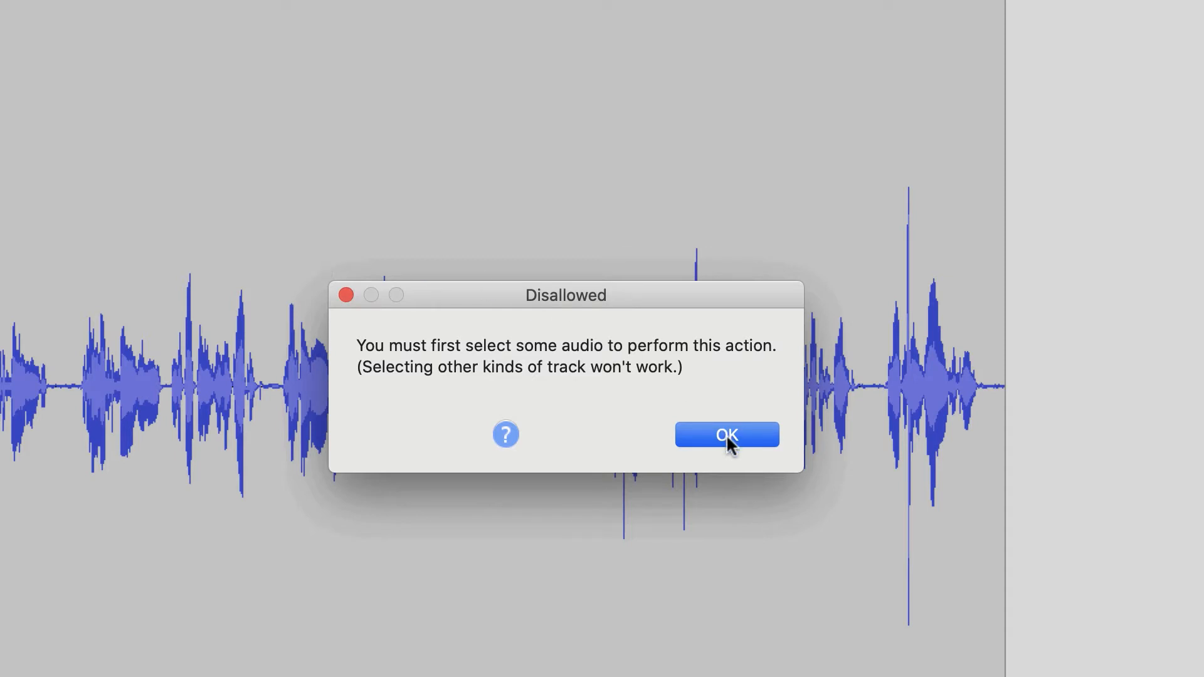
pyautogui.click(726, 434)
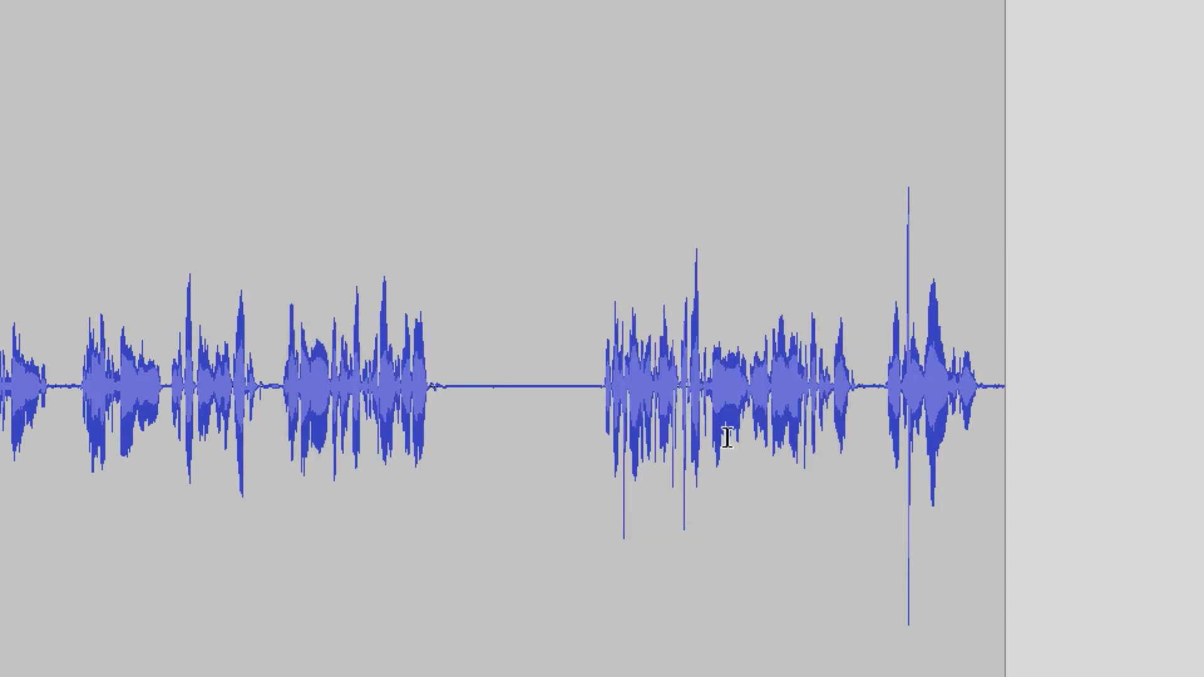
pyautogui.moveTo(575, 426)
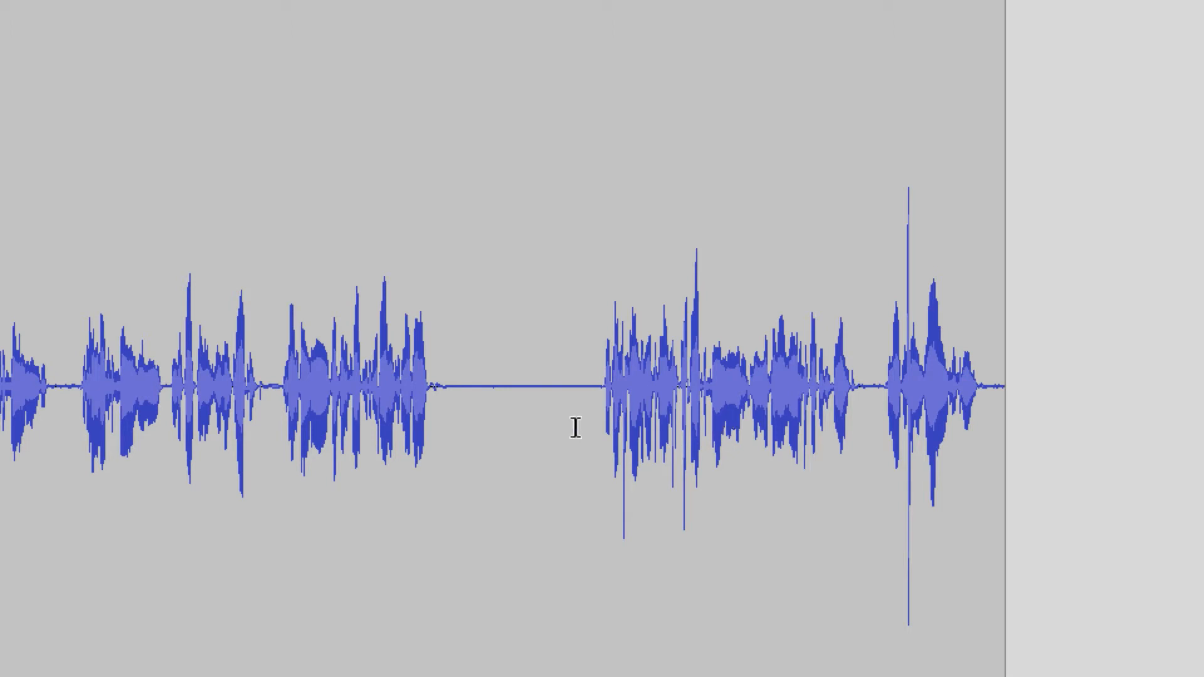
pyautogui.click(445, 380)
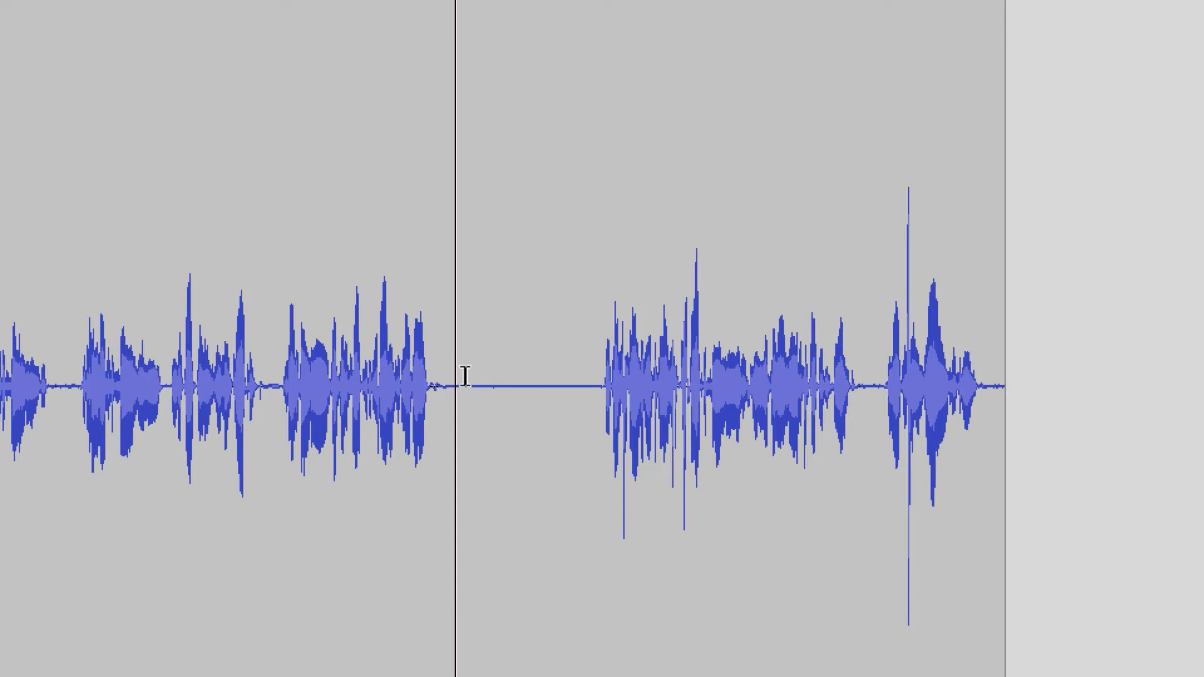
pyautogui.moveTo(464, 376); pyautogui.dragTo(549, 376)
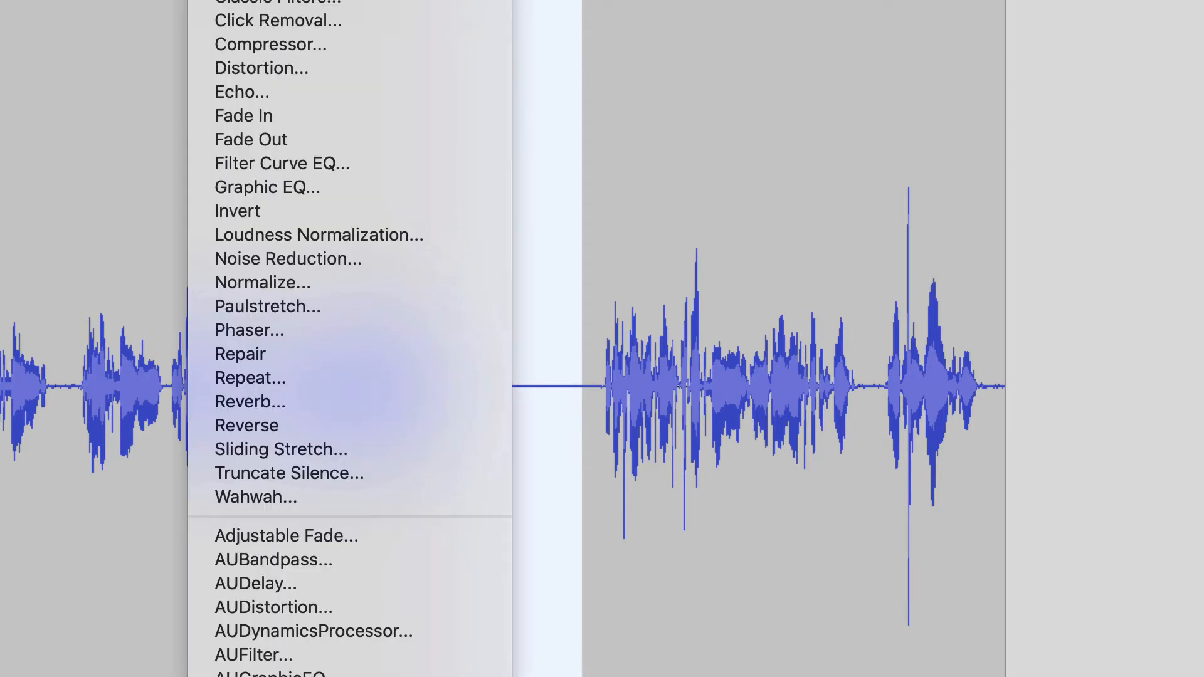
pyautogui.moveTo(288, 259)
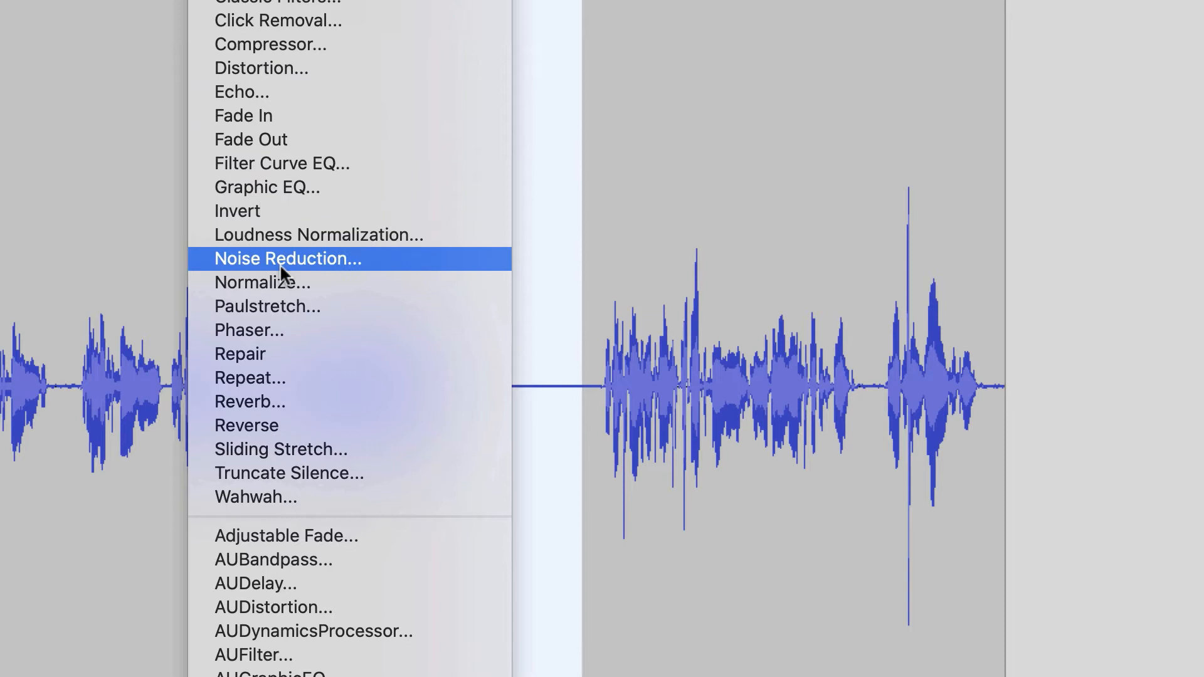
# Step: Open the Noise Reduction dialog for the selected quiet gap and operate its controls
pyautogui.click(288, 258)
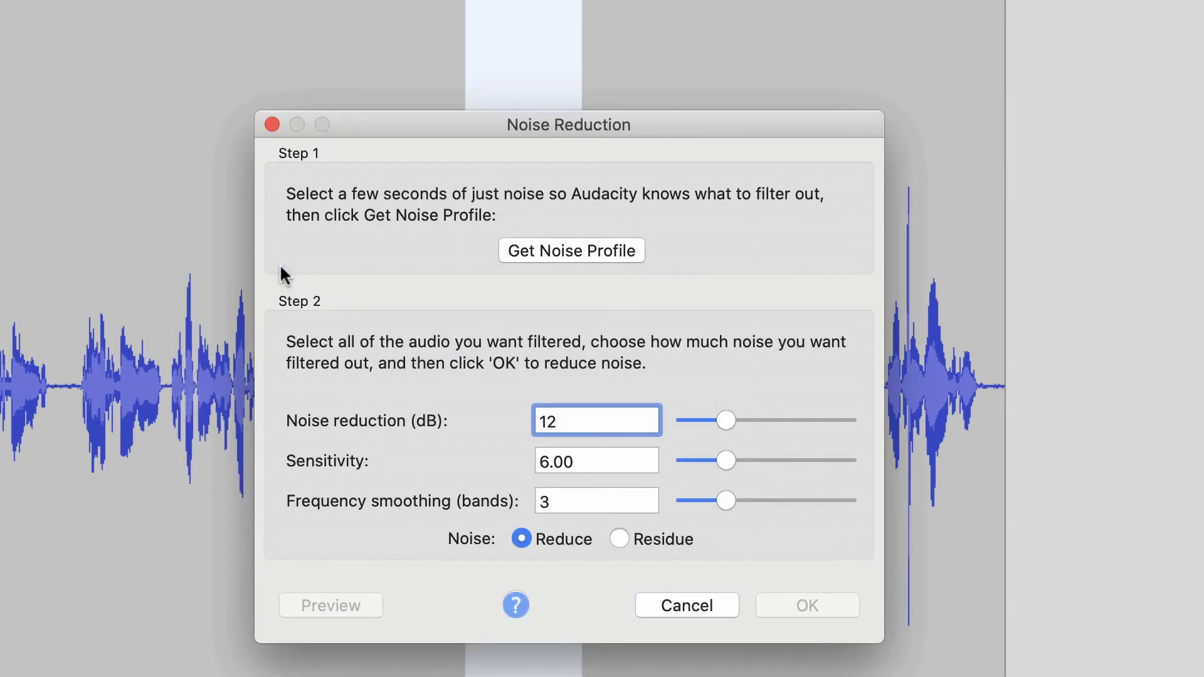
pyautogui.click(598, 420)
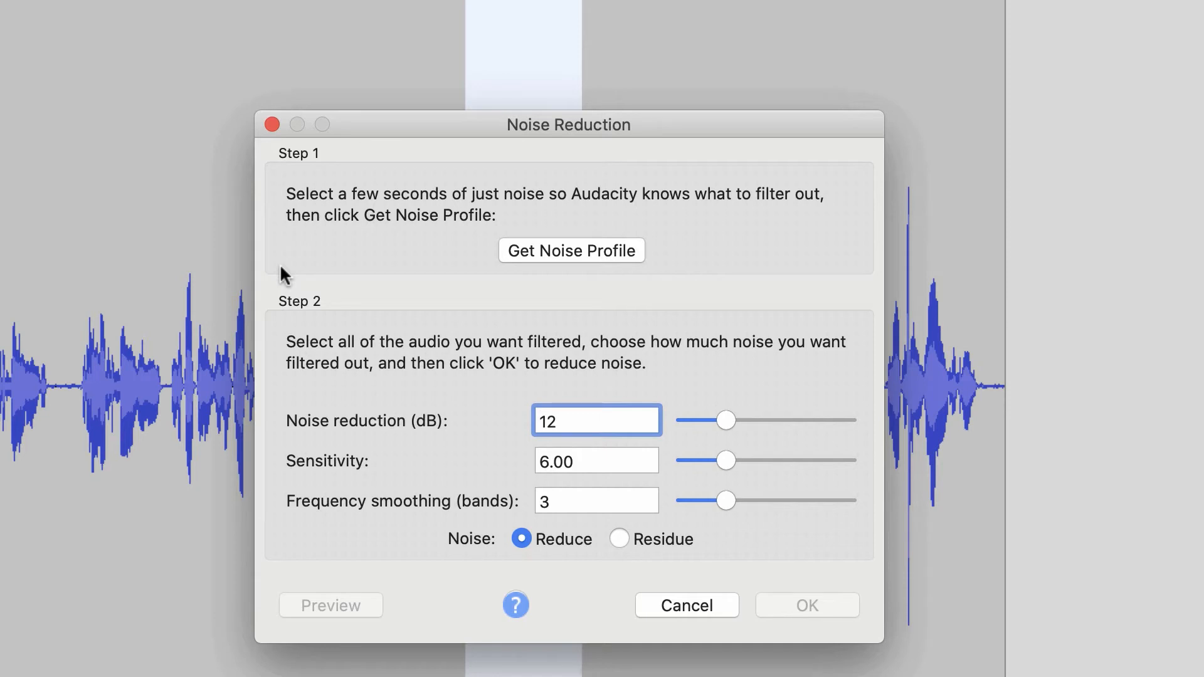
pyautogui.click(597, 420)
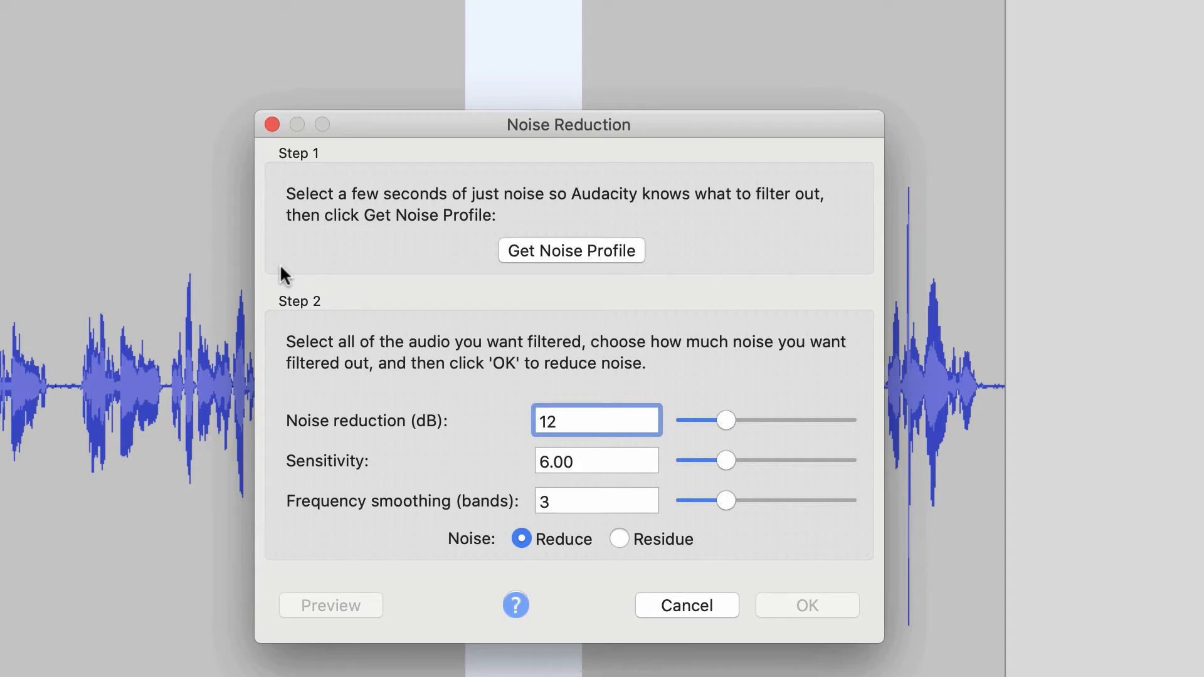
pyautogui.click(596, 420)
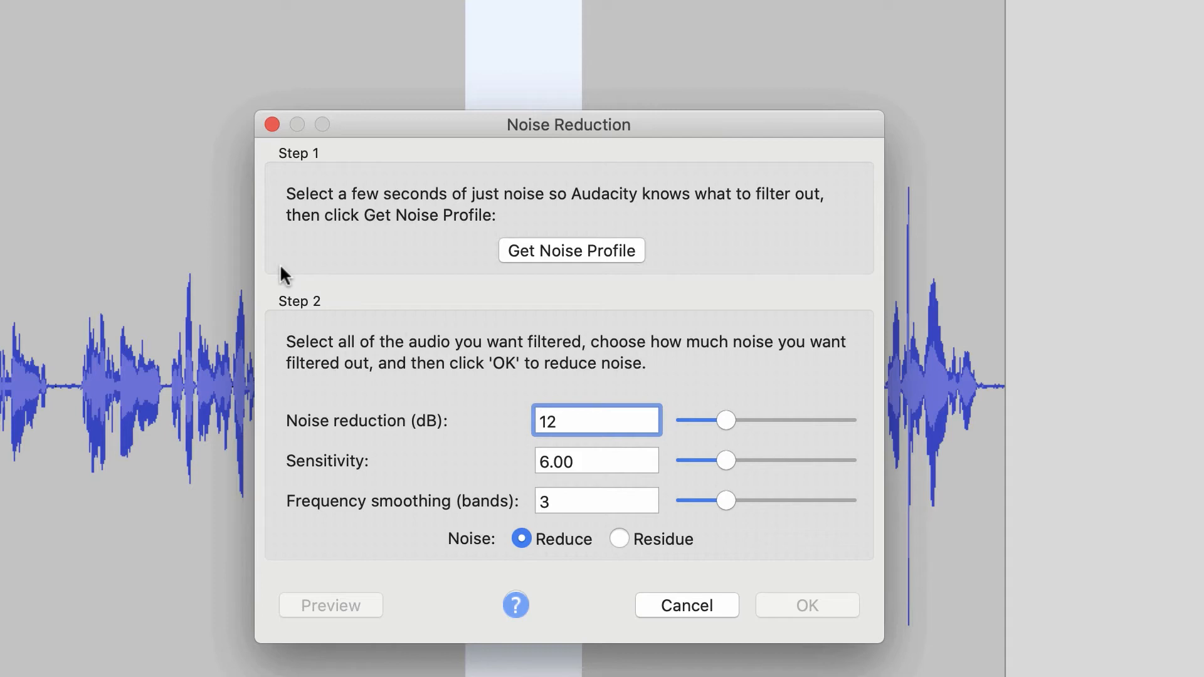
pyautogui.moveTo(328, 244)
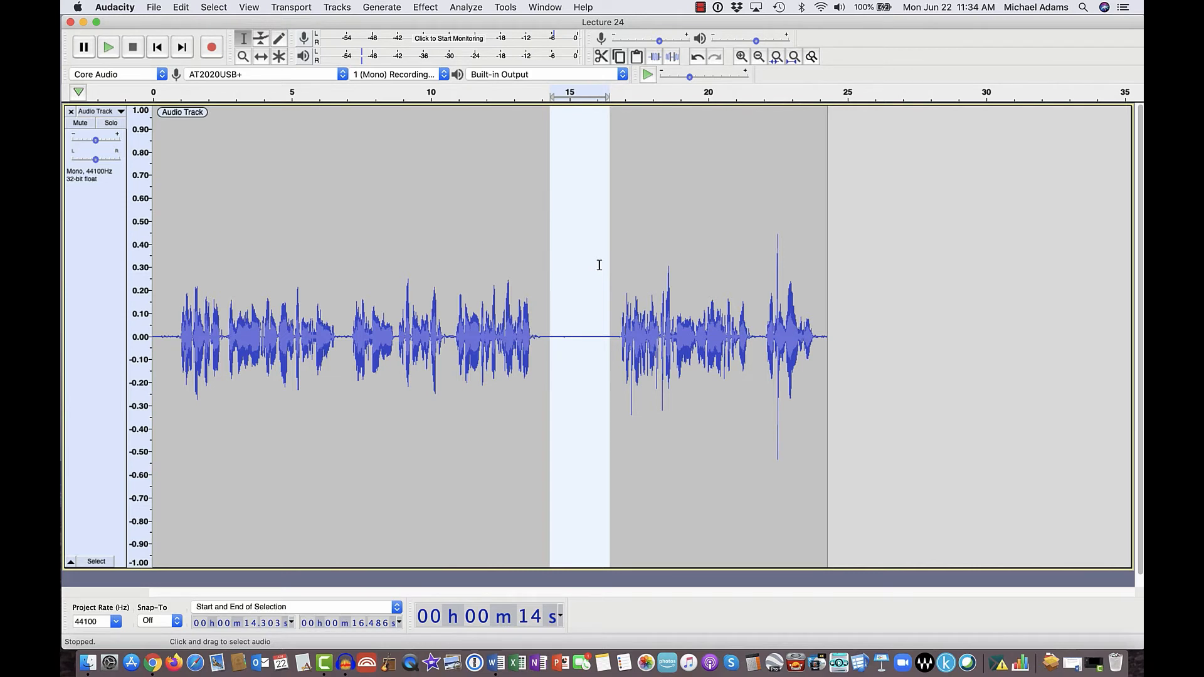
pyautogui.moveTo(478, 266)
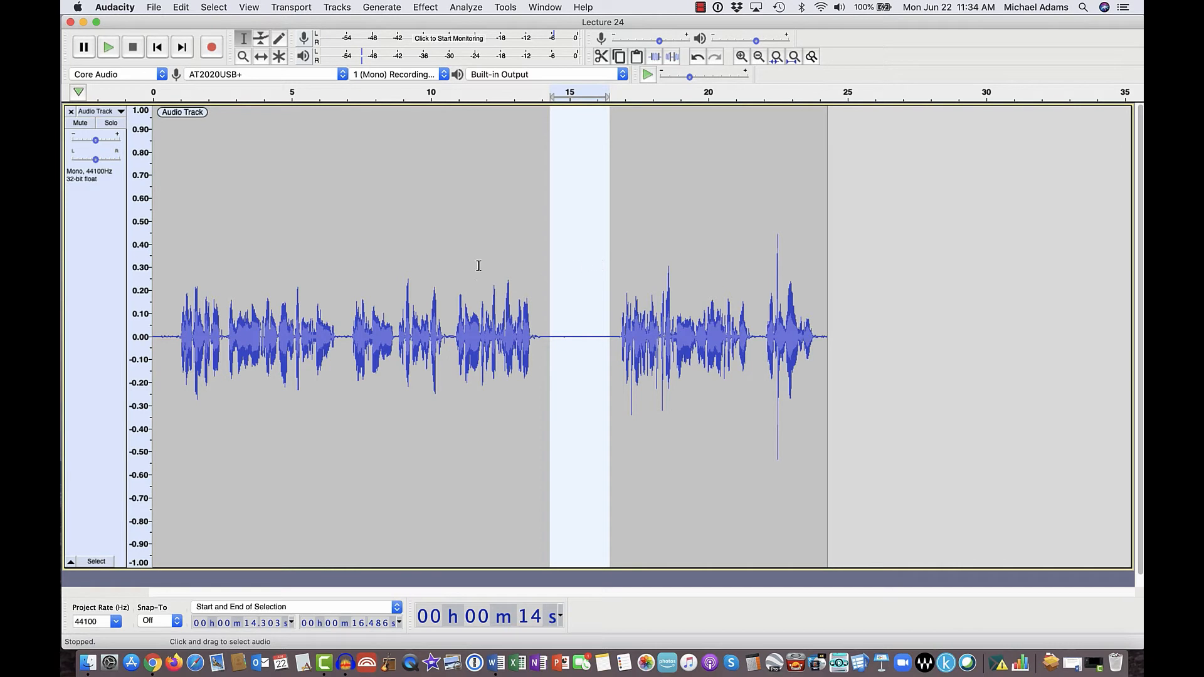
pyautogui.moveTo(83, 391)
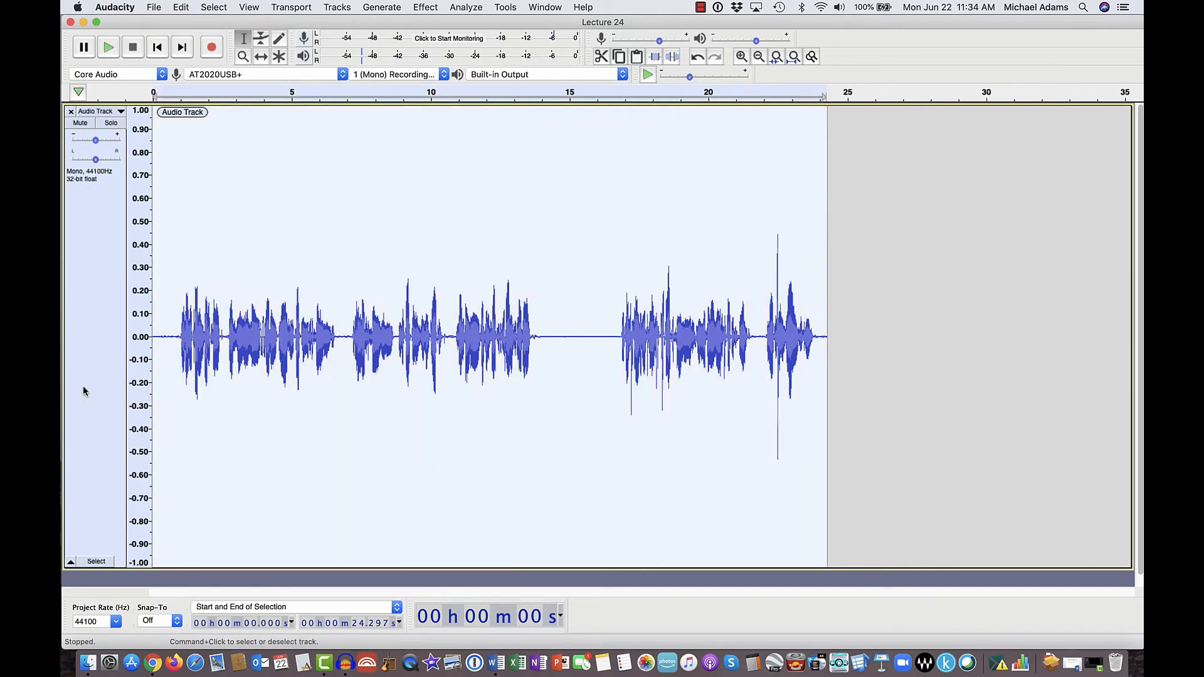
pyautogui.moveTo(83, 391)
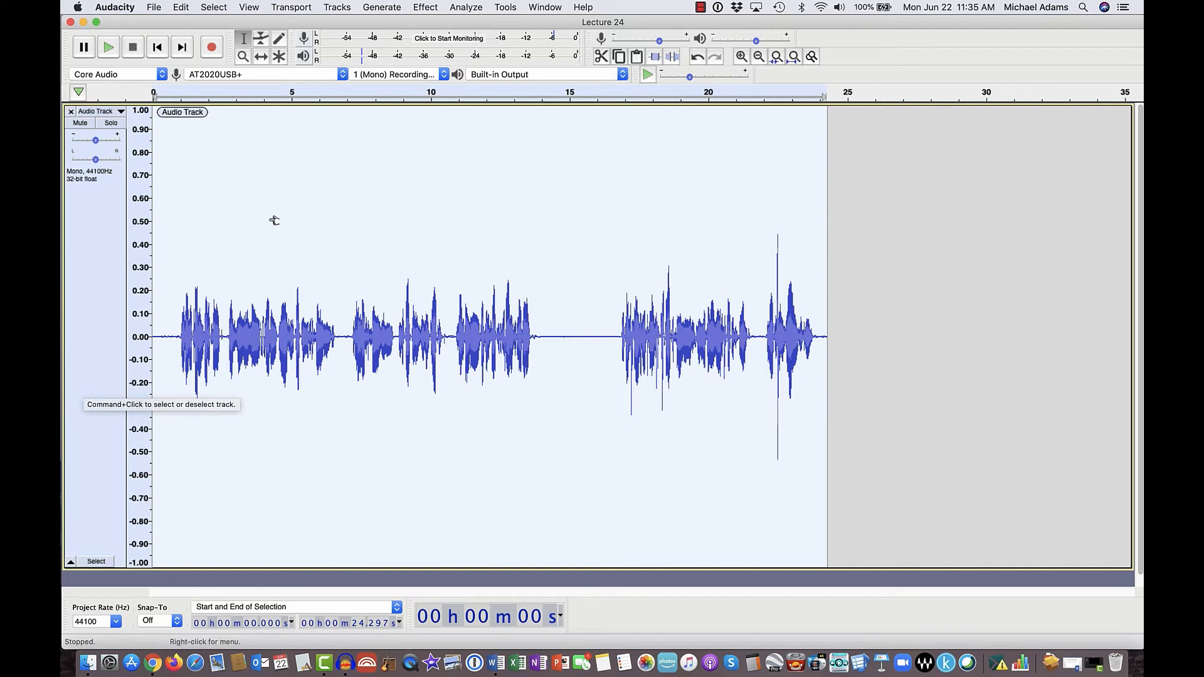
# Step: Reopen Noise Reduction from the Effect menu for the whole lecture track
pyautogui.click(425, 7)
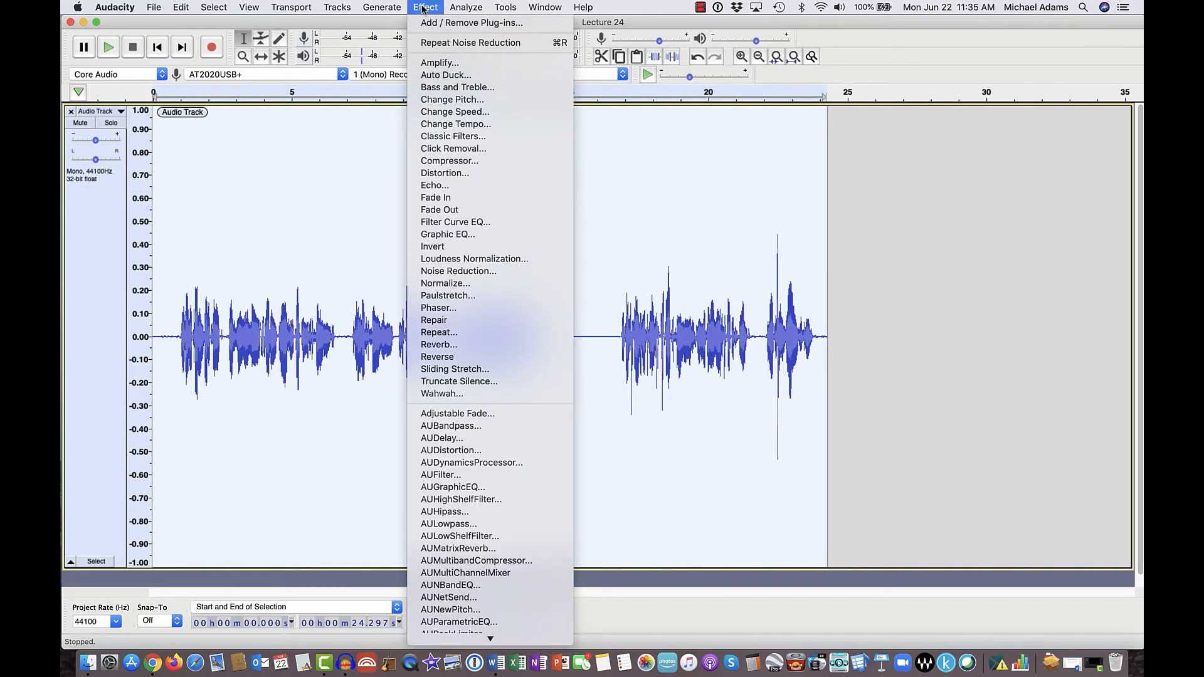
pyautogui.moveTo(458, 271)
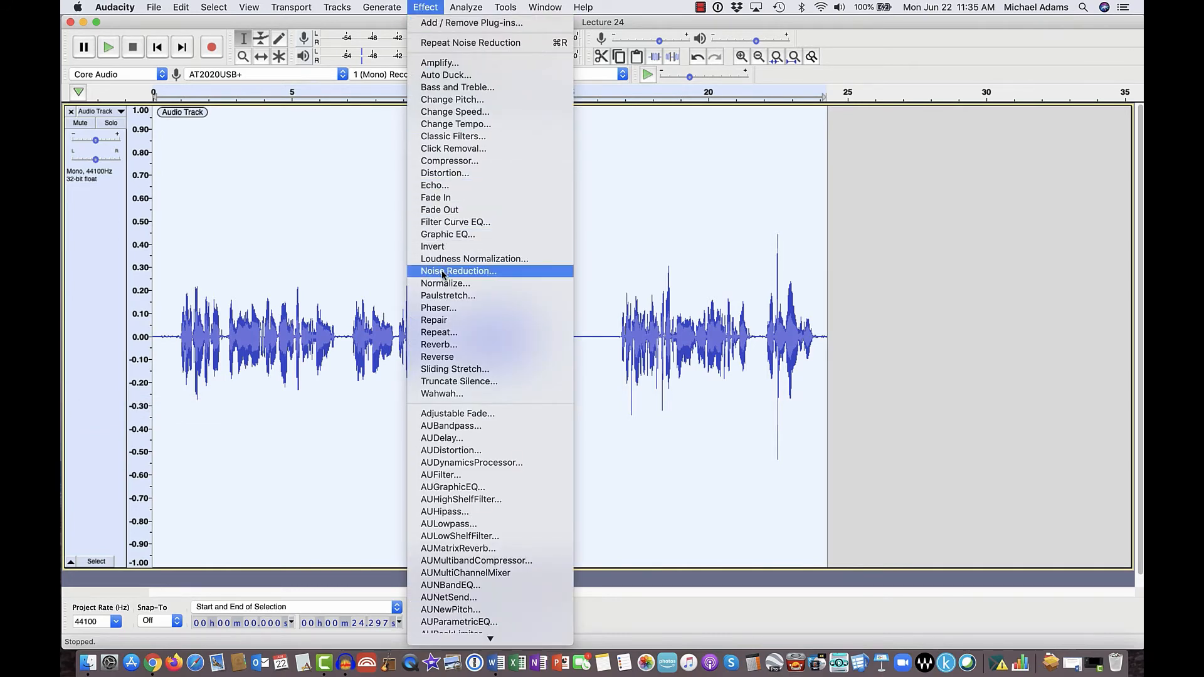
pyautogui.click(458, 271)
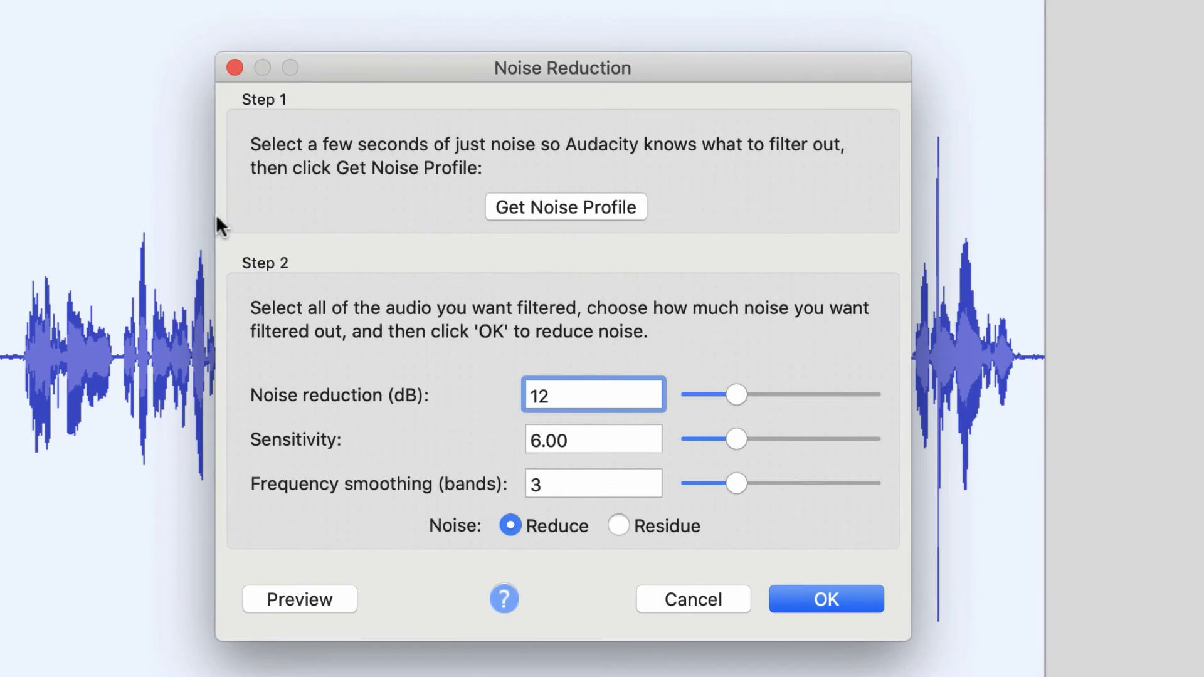
pyautogui.moveTo(438, 323)
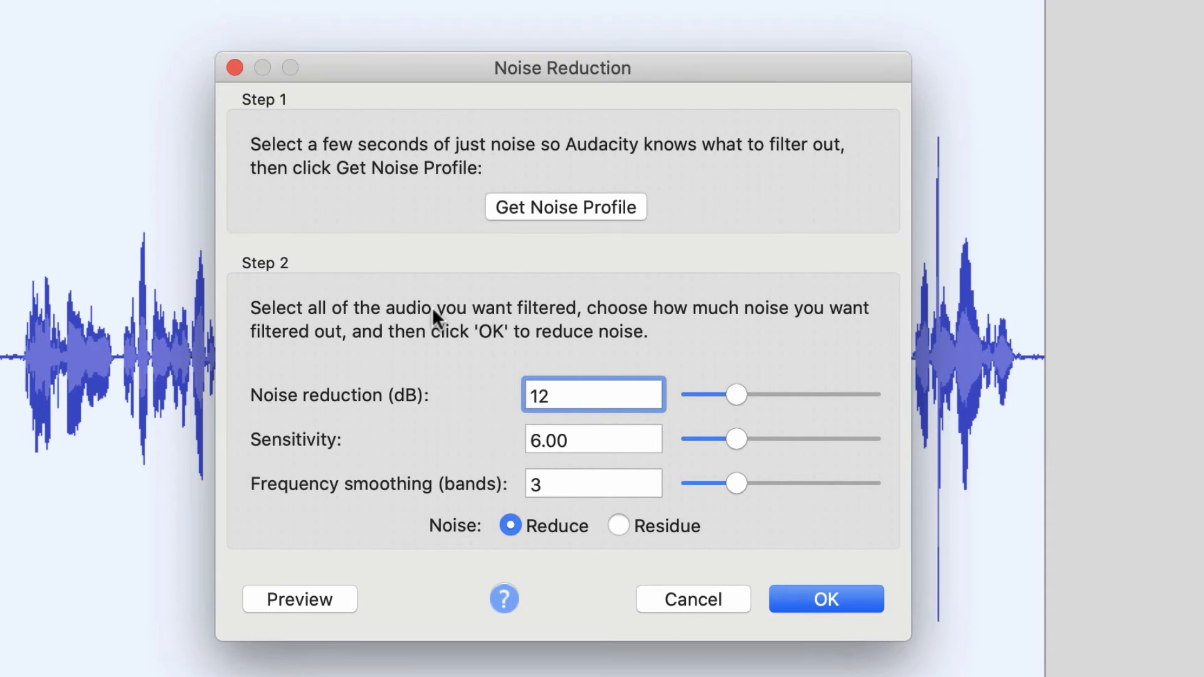
pyautogui.click(593, 394)
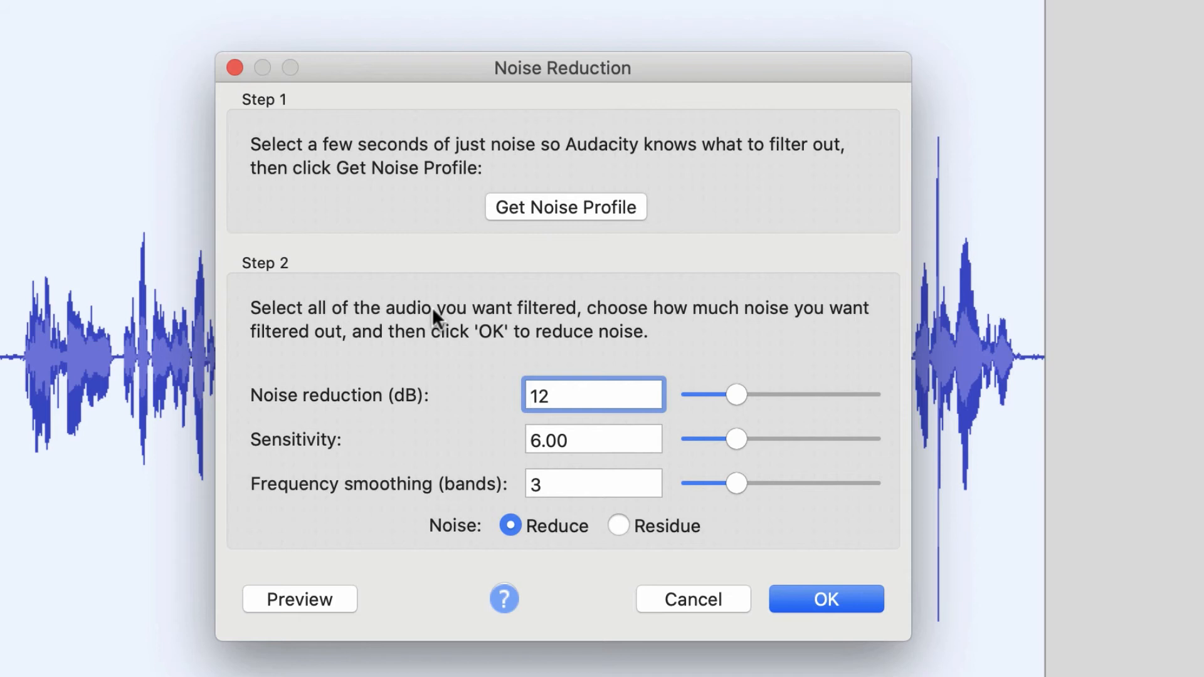
pyautogui.click(591, 394)
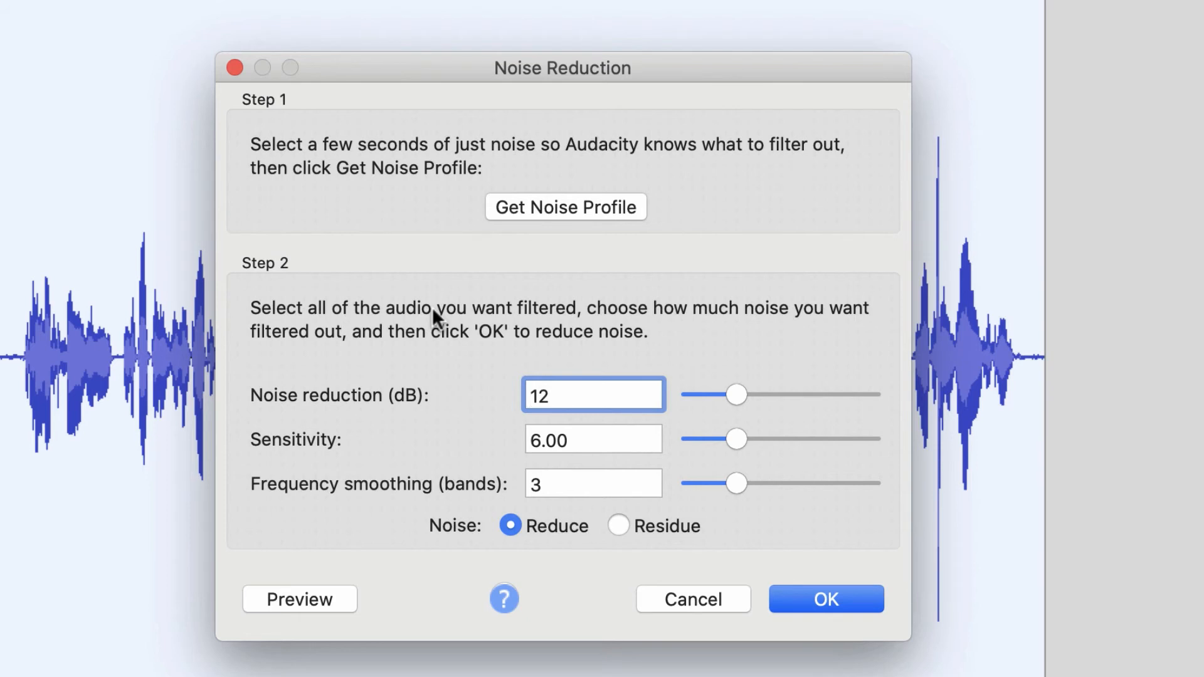
pyautogui.click(591, 395)
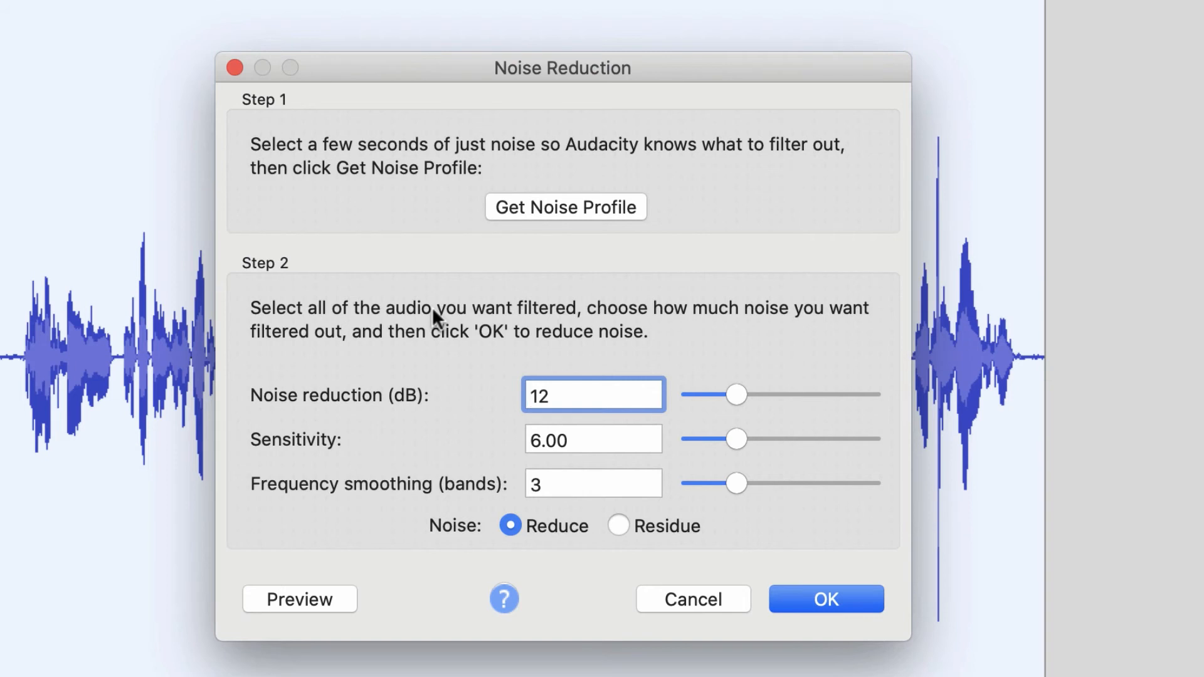
pyautogui.click(591, 395)
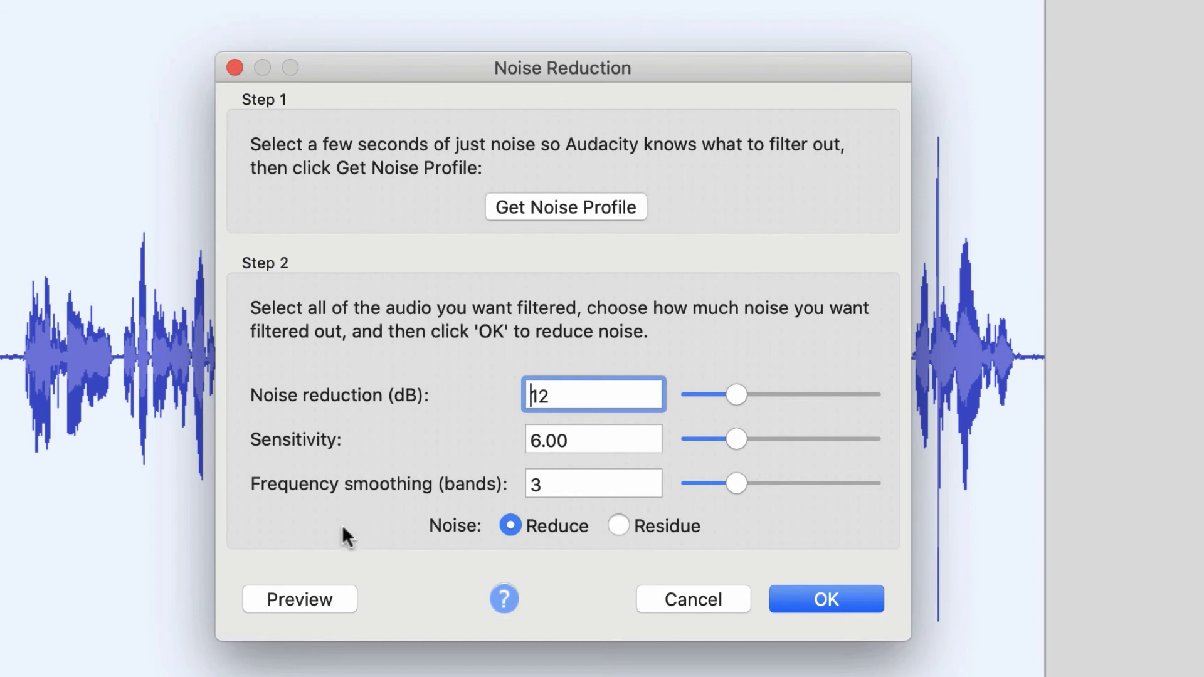
pyautogui.click(300, 599)
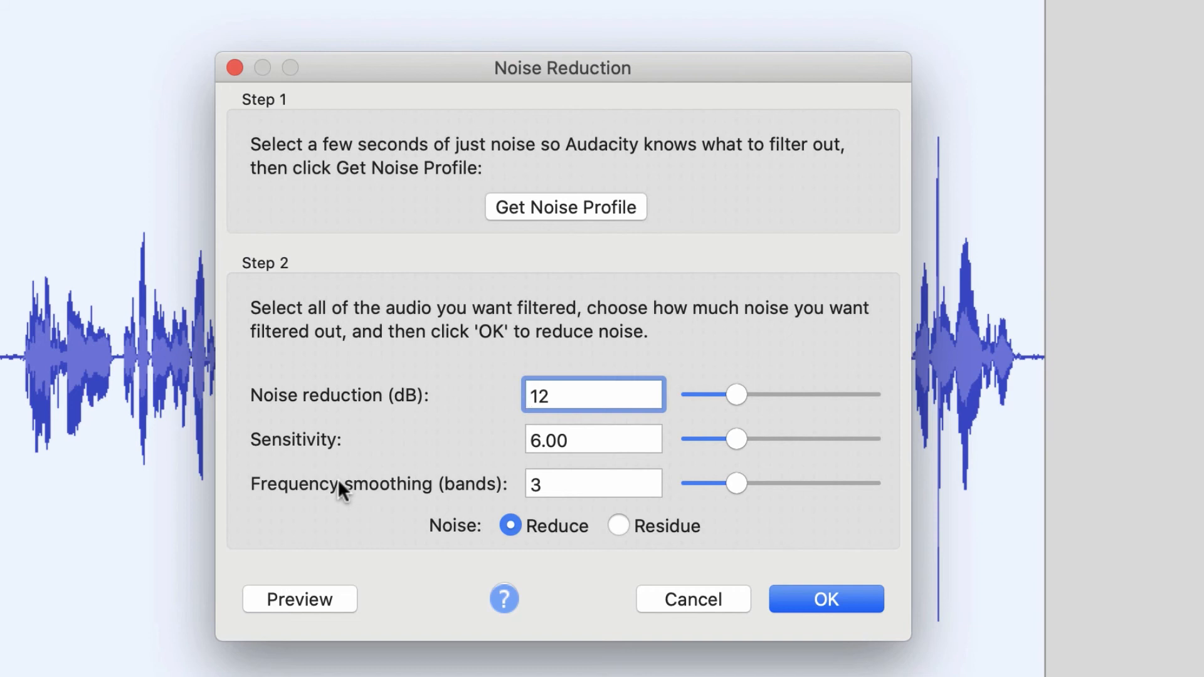
pyautogui.click(592, 395)
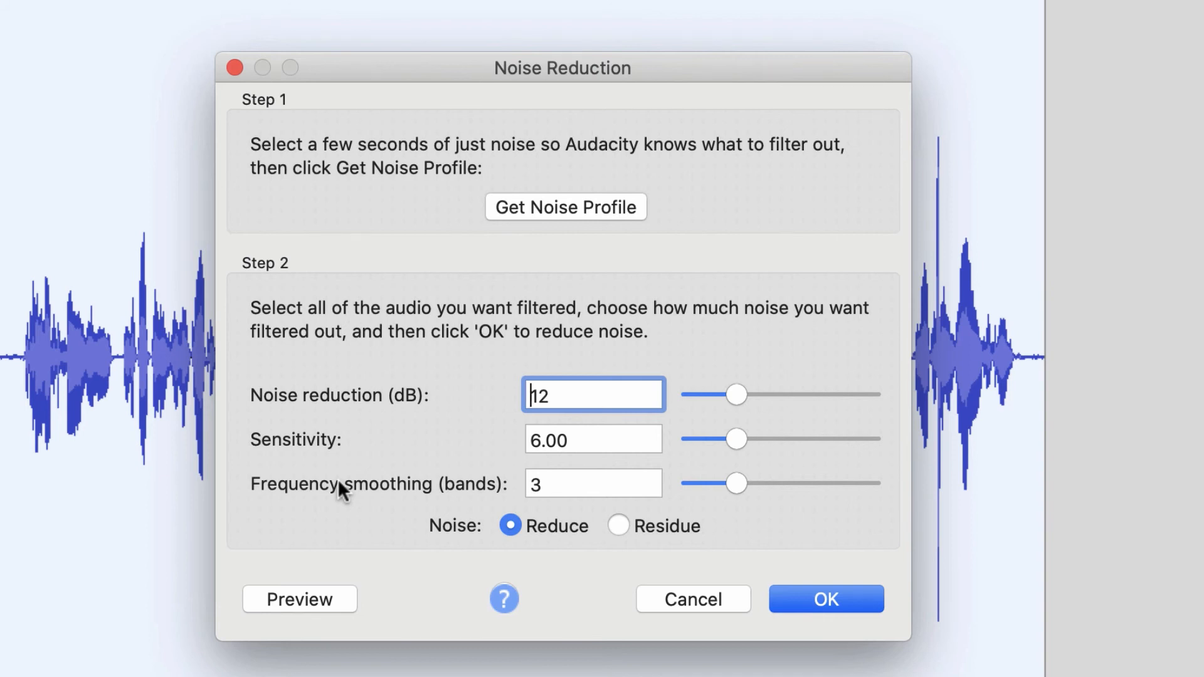
pyautogui.moveTo(853, 558)
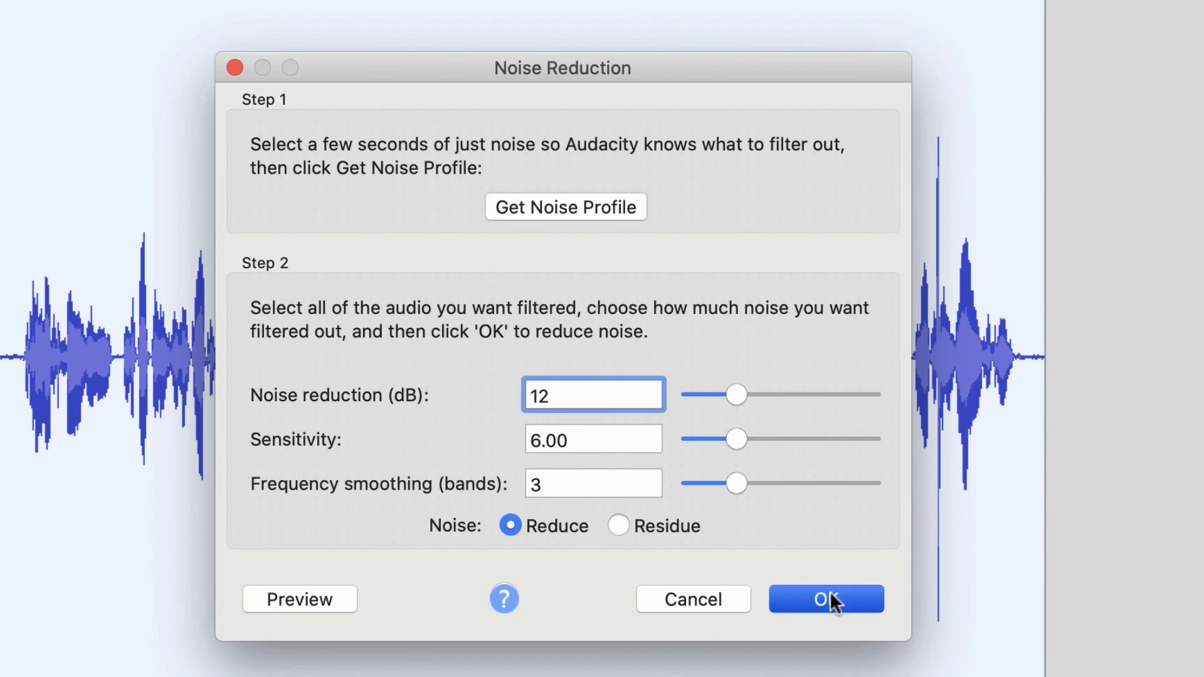
# Step: Apply Noise Reduction at 12 dB, sensitivity 6.00, smoothing 3 to the track
pyautogui.click(826, 599)
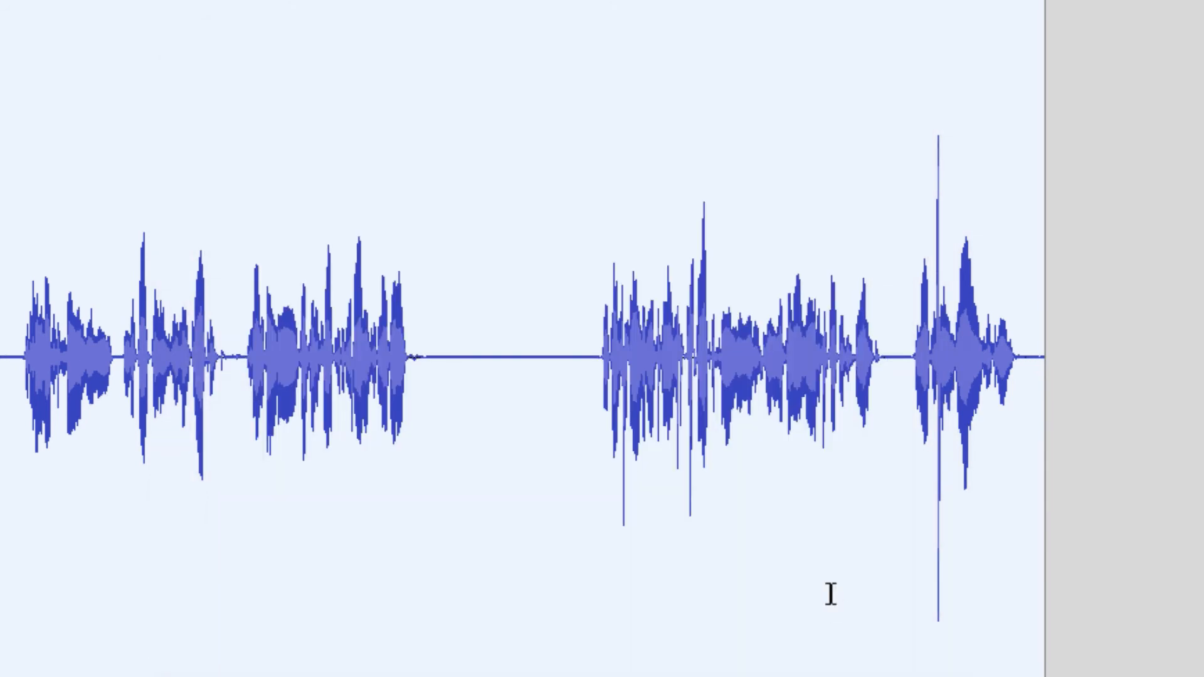
pyautogui.moveTo(429, 329)
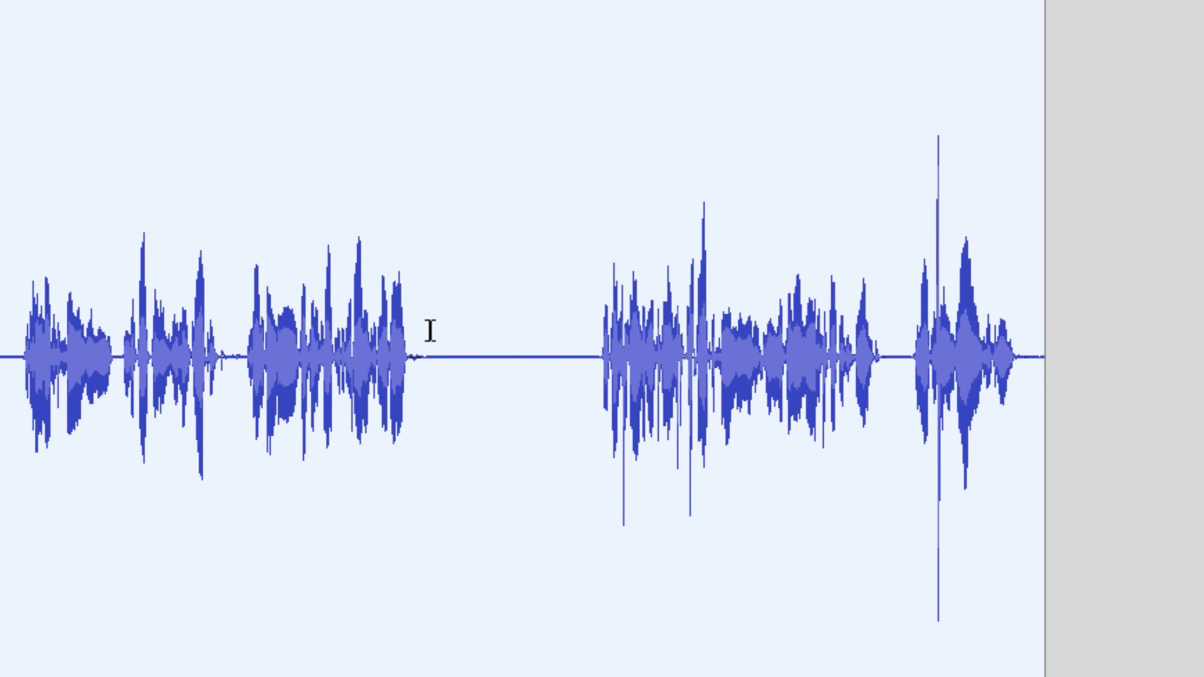
pyautogui.click(426, 345)
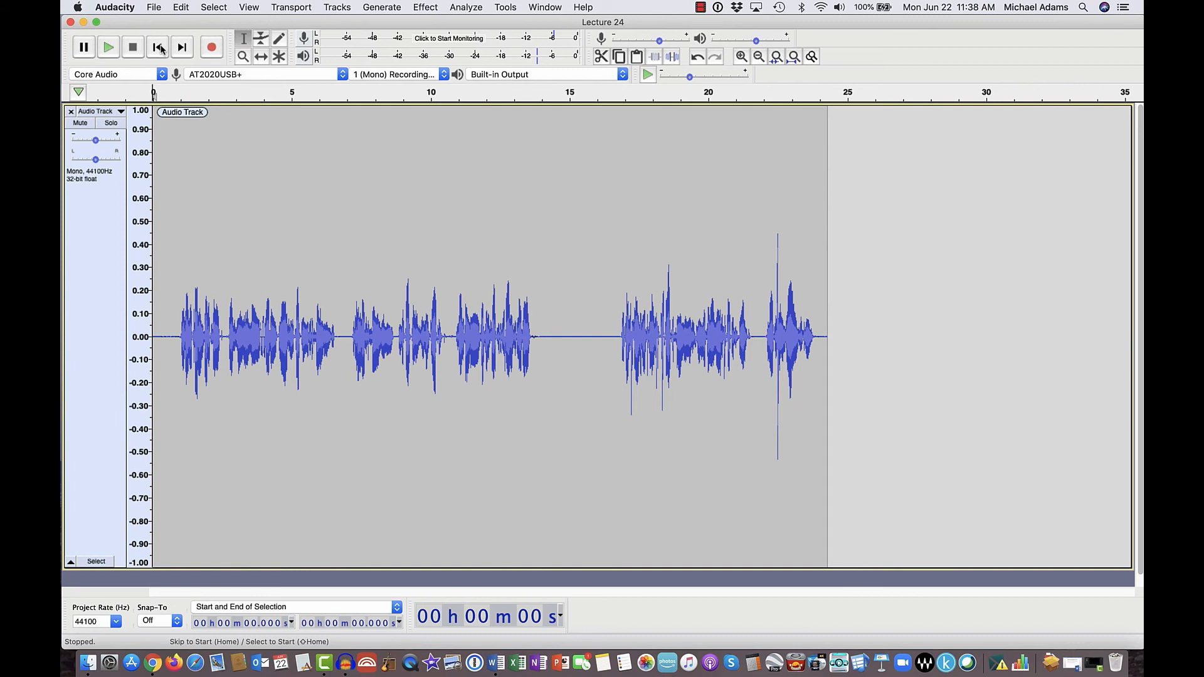
pyautogui.click(109, 47)
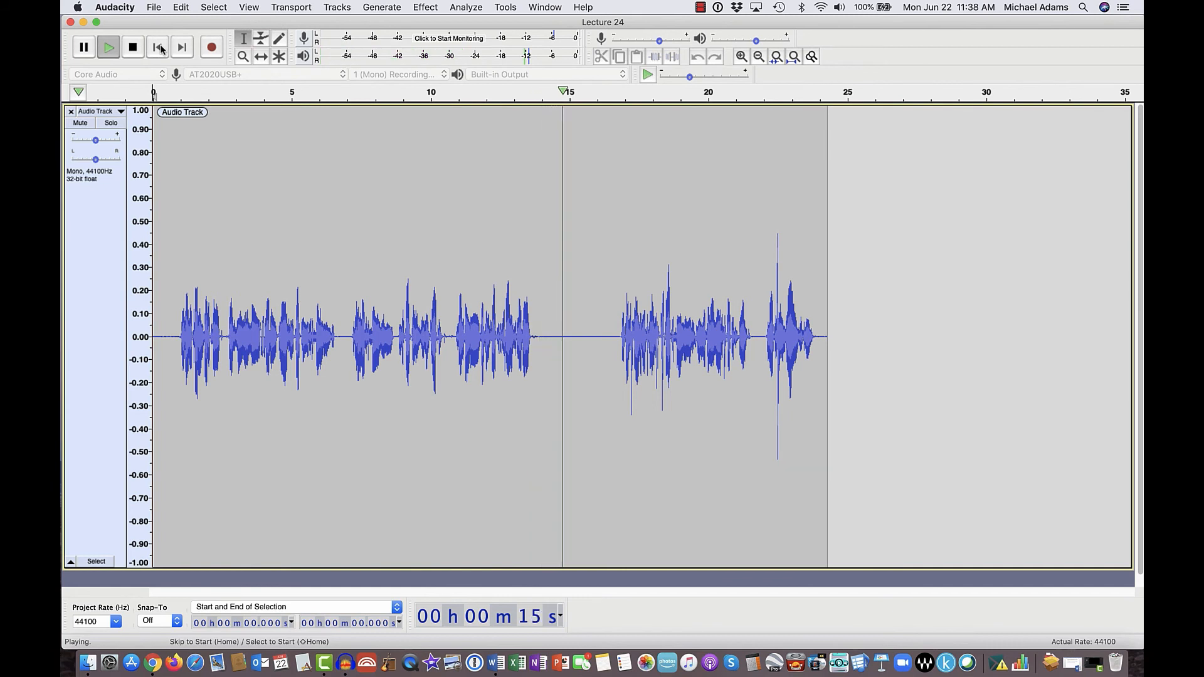
pyautogui.click(132, 47)
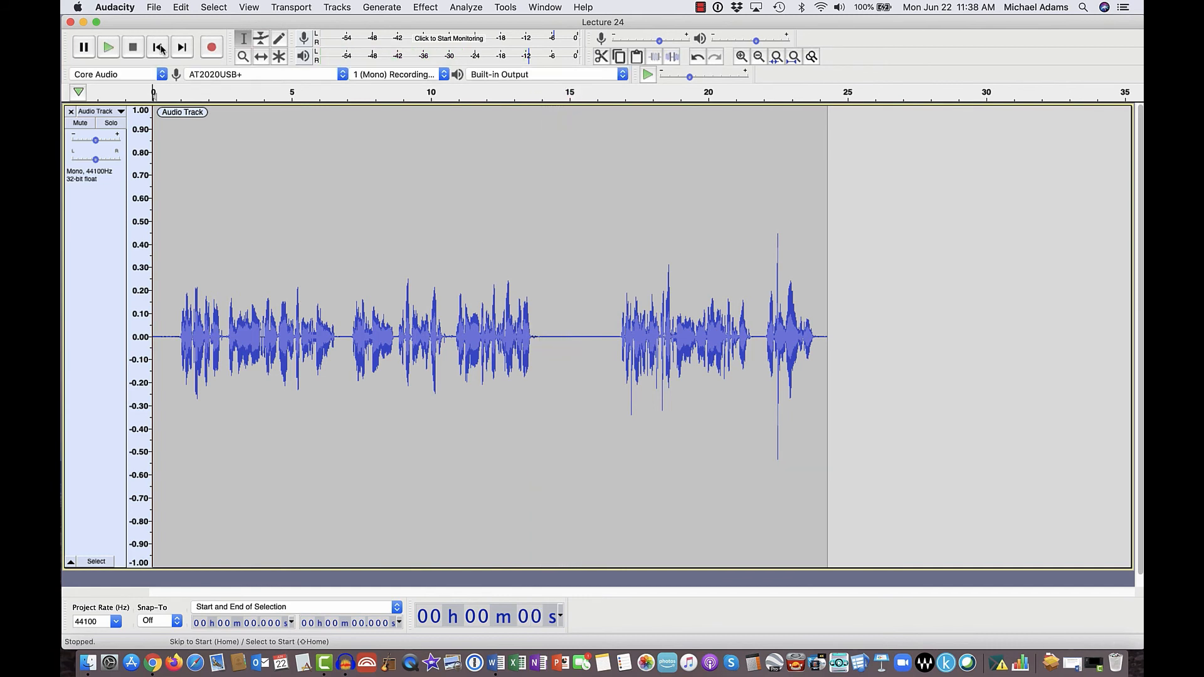